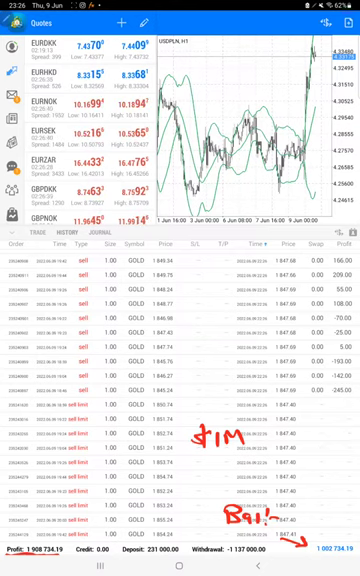
# Leave the gold trade history and bring up Android's recent-apps overview.
pyautogui.click(100, 566)
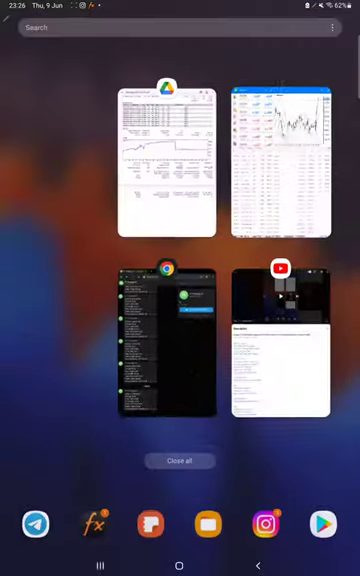